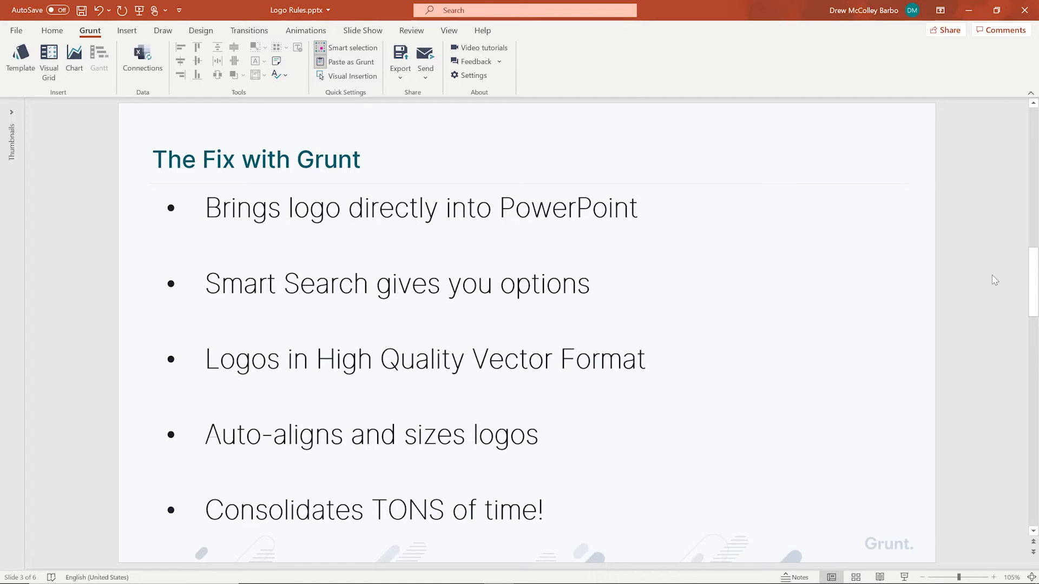
# Scroll down to slide 4, which holds the company revenue ranking grid
pyautogui.scroll(-3)
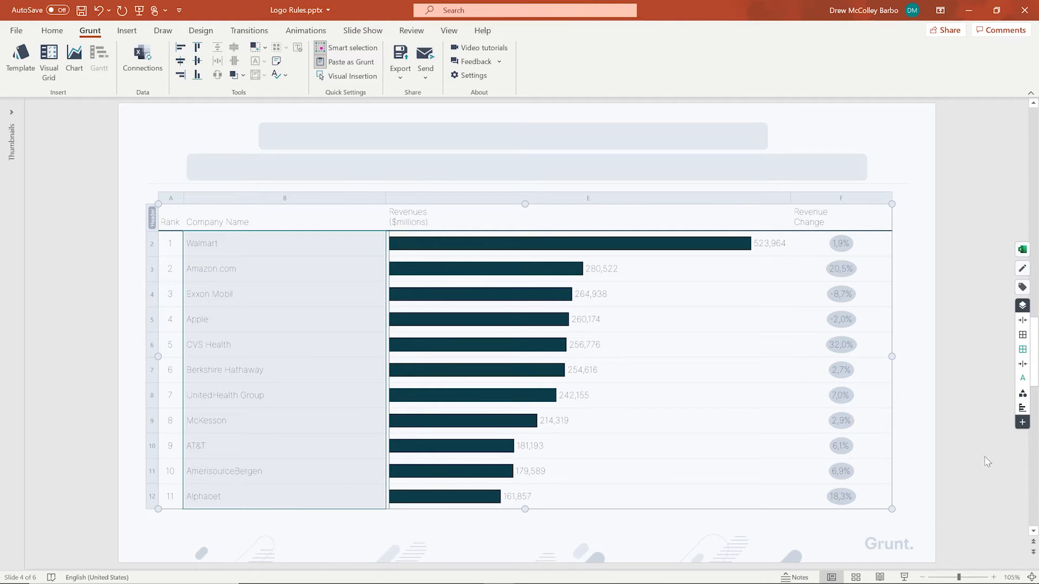
pyautogui.moveTo(1023, 423)
pyautogui.write('logo')
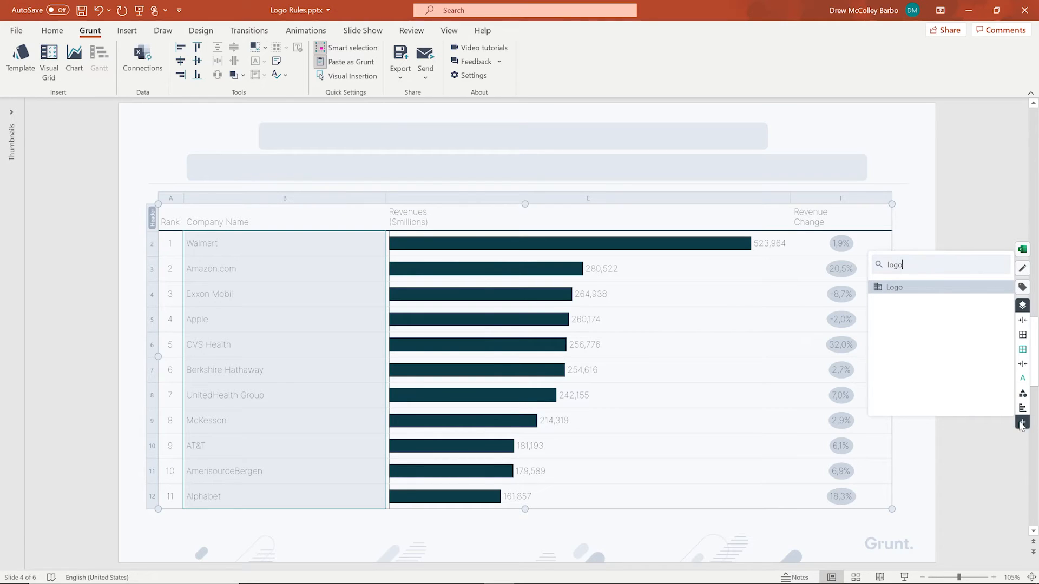
pyautogui.moveTo(895, 287)
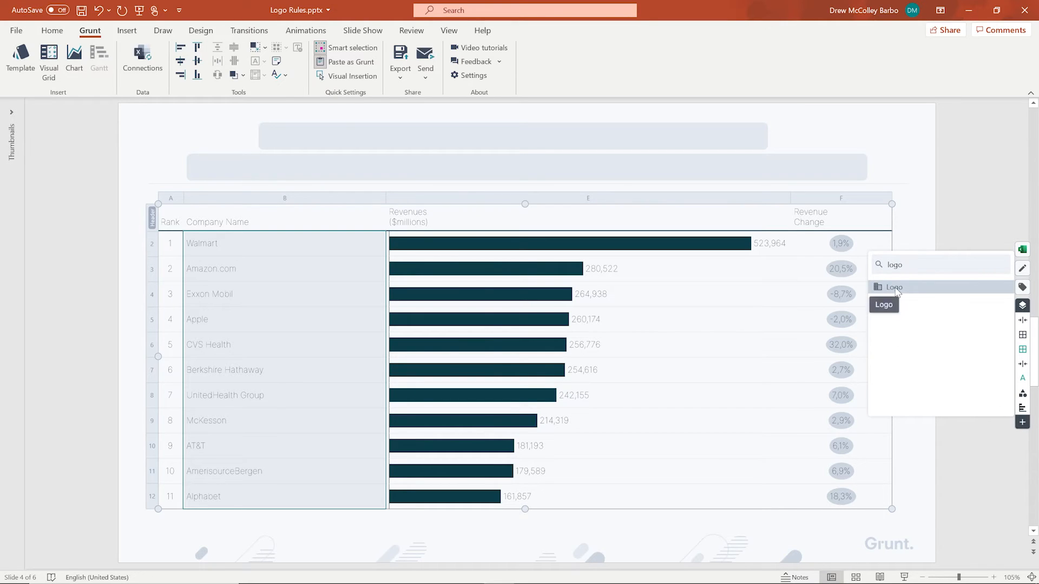
# Apply Grunt's Logo rule so company logos replace the names in the revenue grid
pyautogui.click(894, 286)
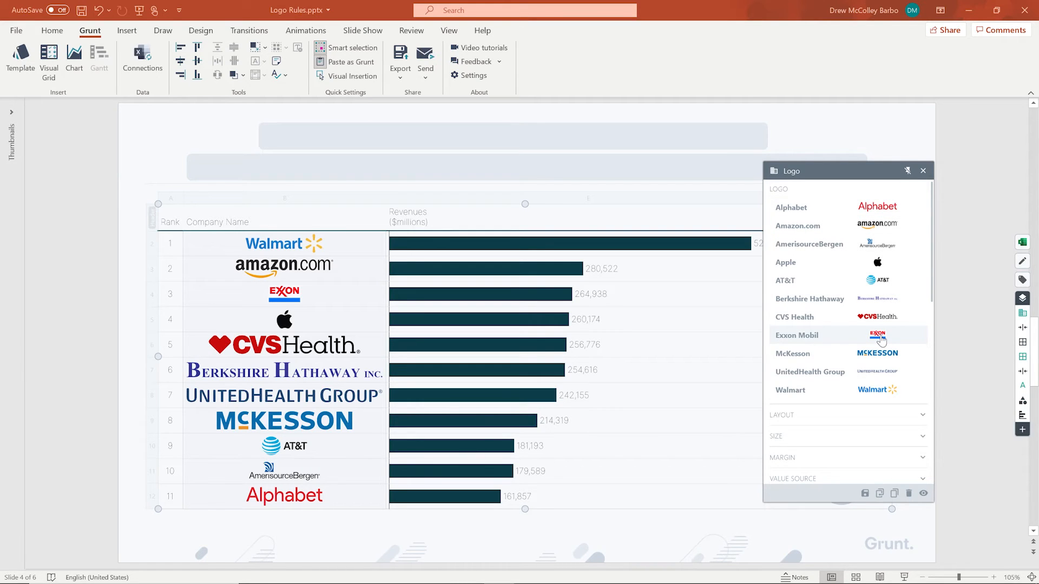
# Select the Exxon Mobil logo and browse the image gallery for the ExxonMobil_logo image
pyautogui.click(877, 336)
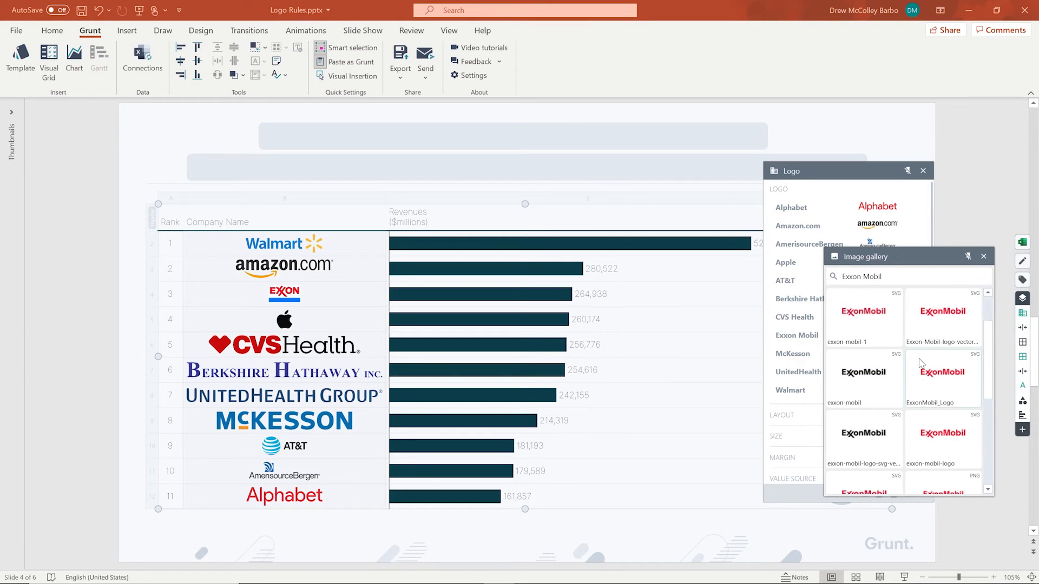
pyautogui.scroll(-3)
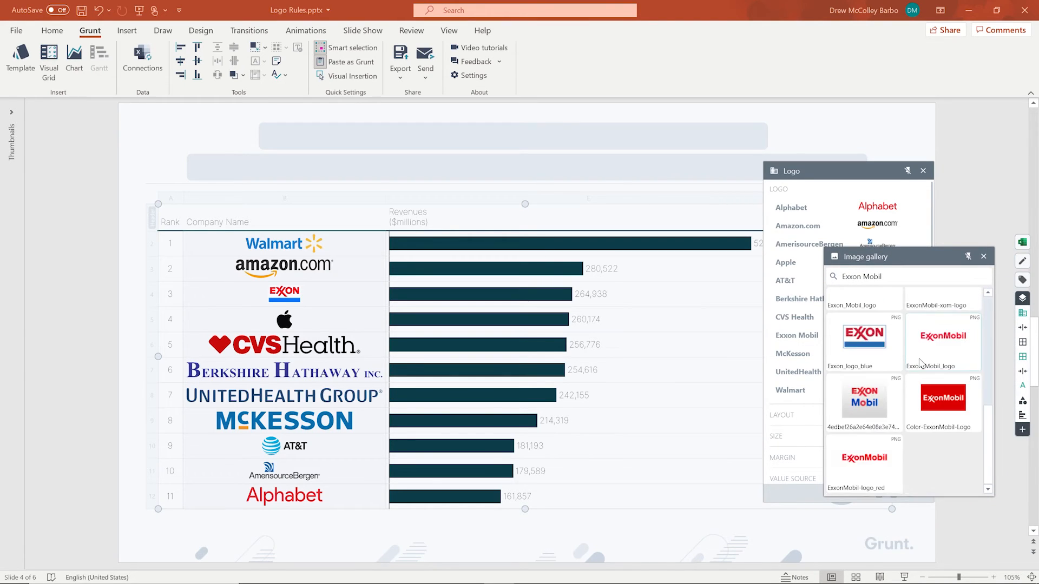
pyautogui.scroll(-3)
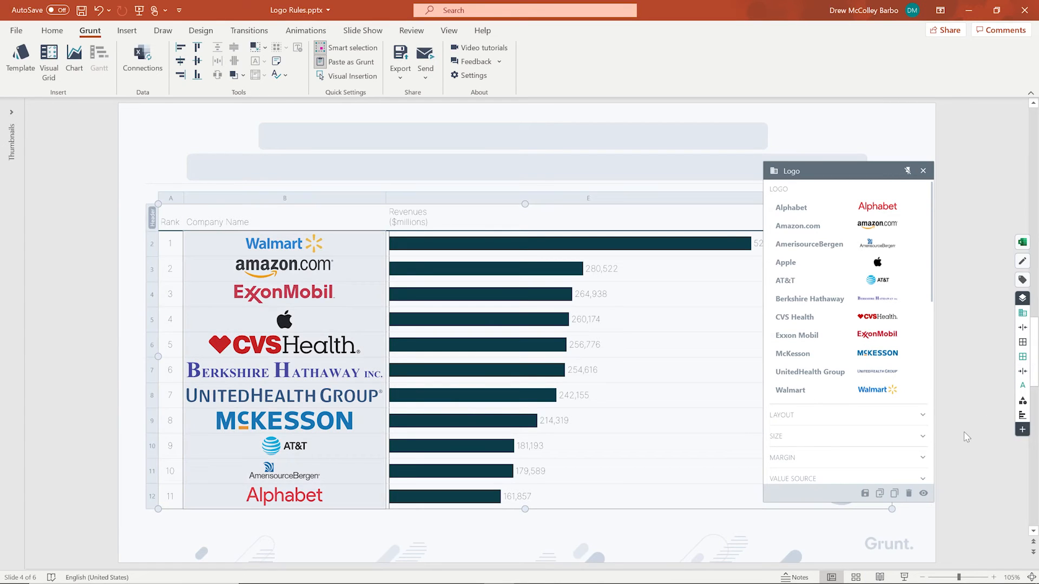
pyautogui.moveTo(850, 392)
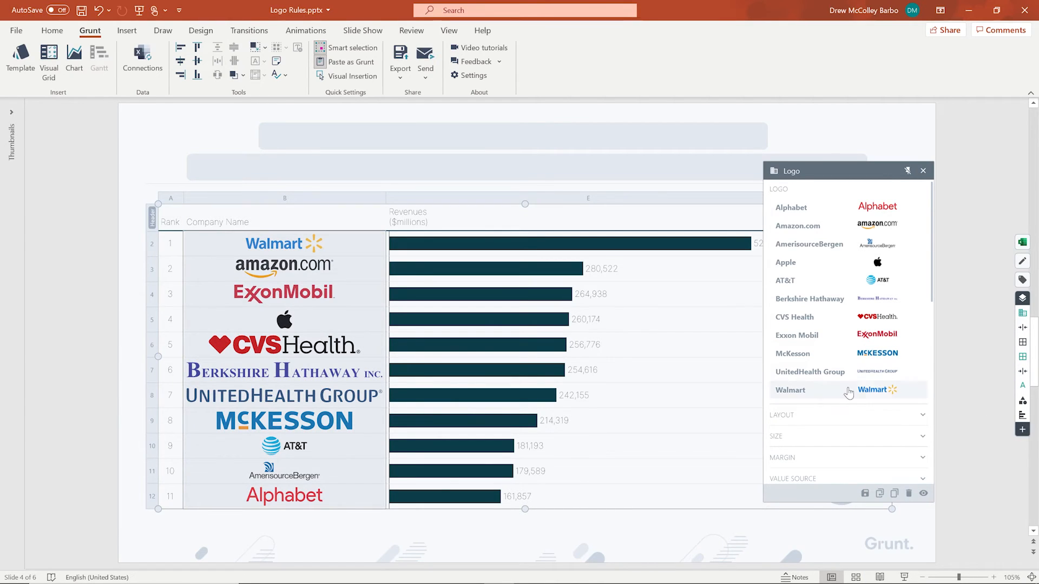
pyautogui.scroll(-3)
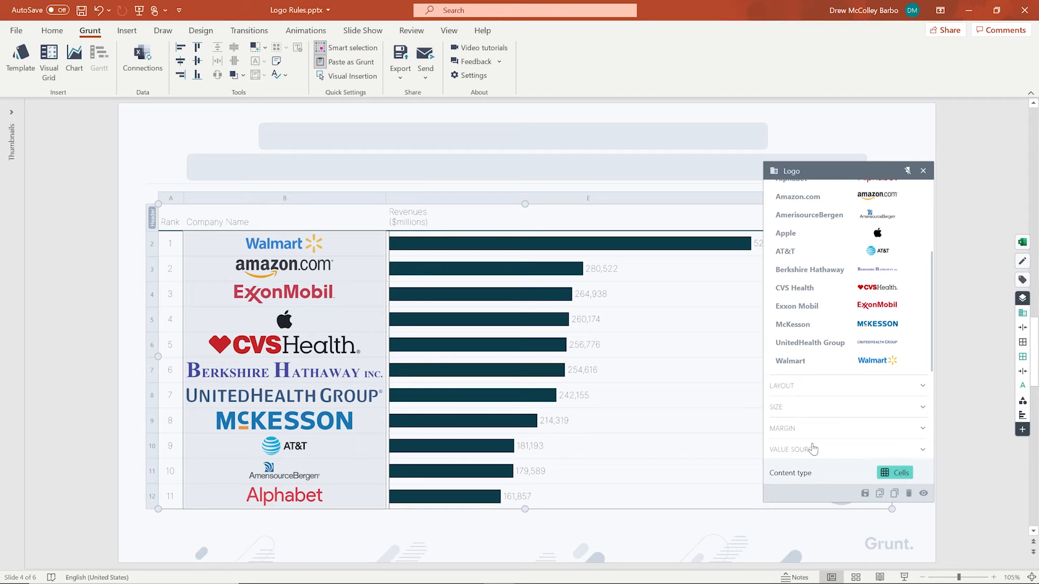
pyautogui.moveTo(814, 455)
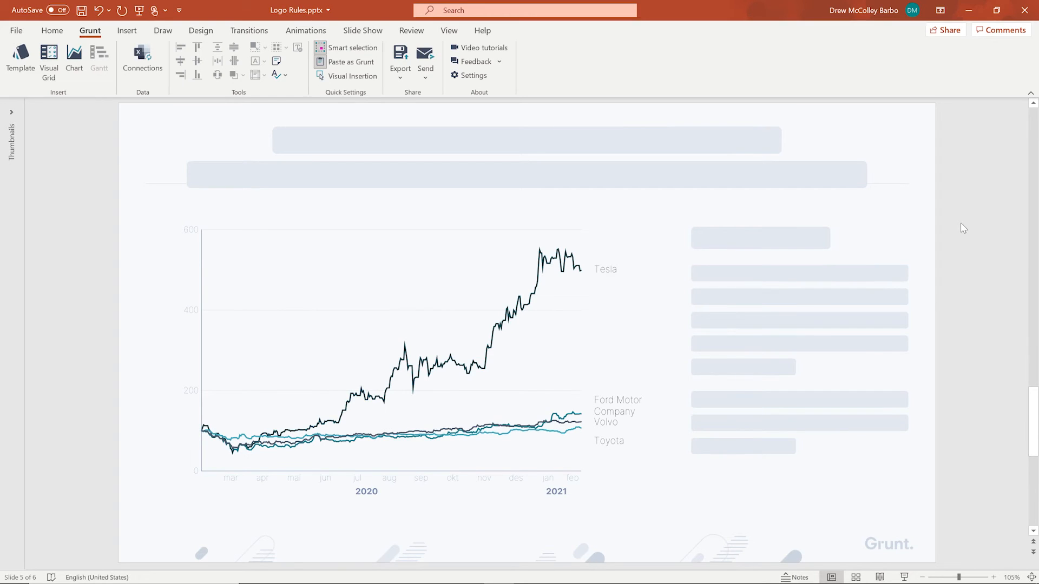
pyautogui.moveTo(661, 296)
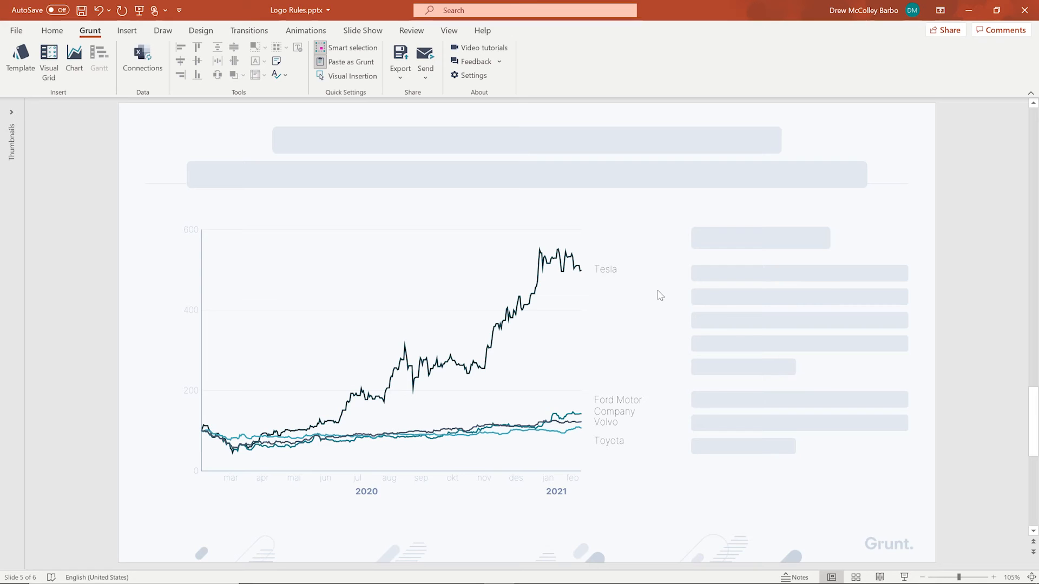
# Apply the Logo rule to the Tesla label on slide 5's line chart, then close the panel
pyautogui.click(605, 269)
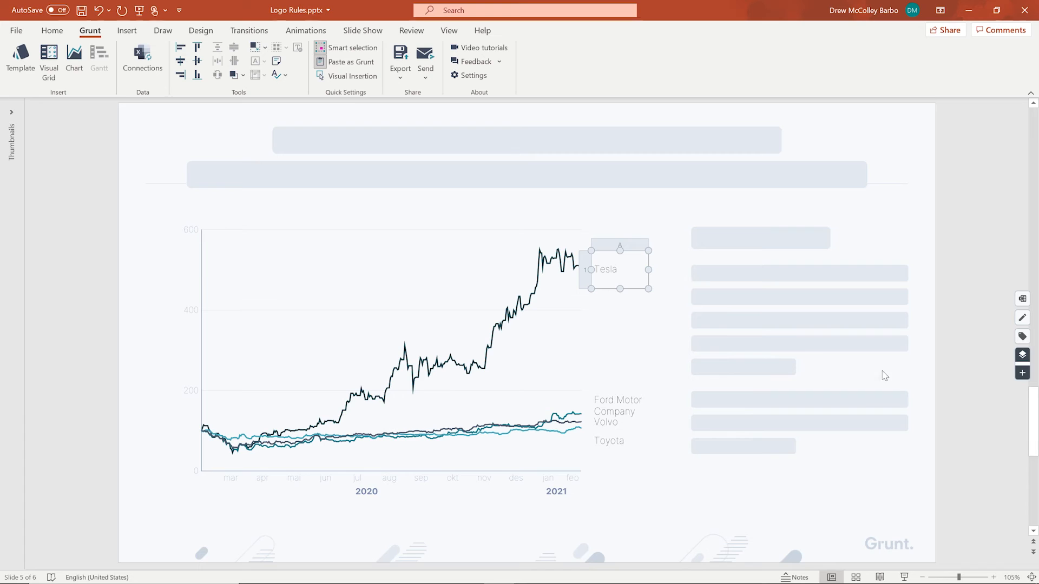
pyautogui.click(1023, 373)
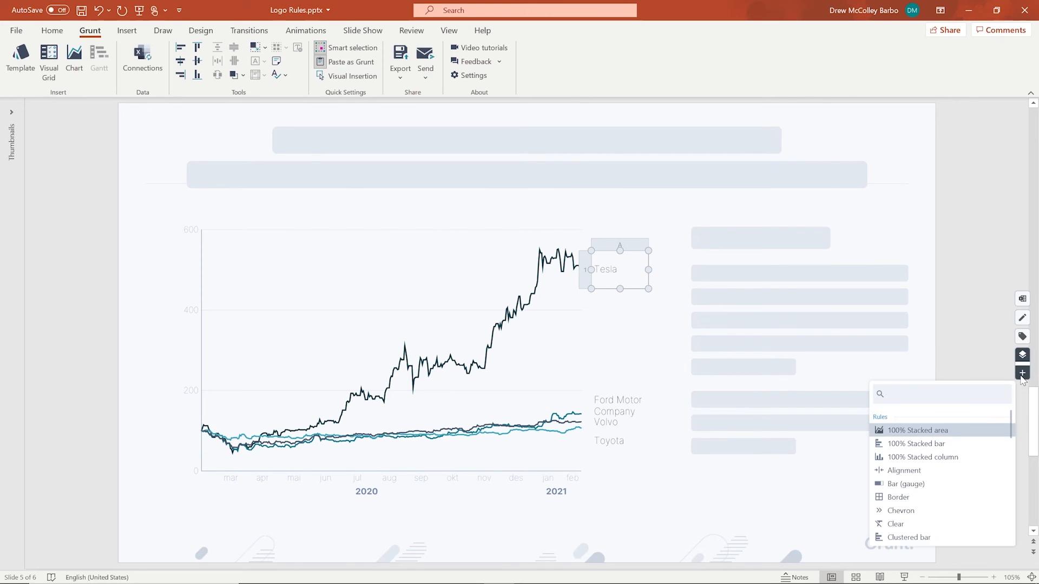
pyautogui.write('f')
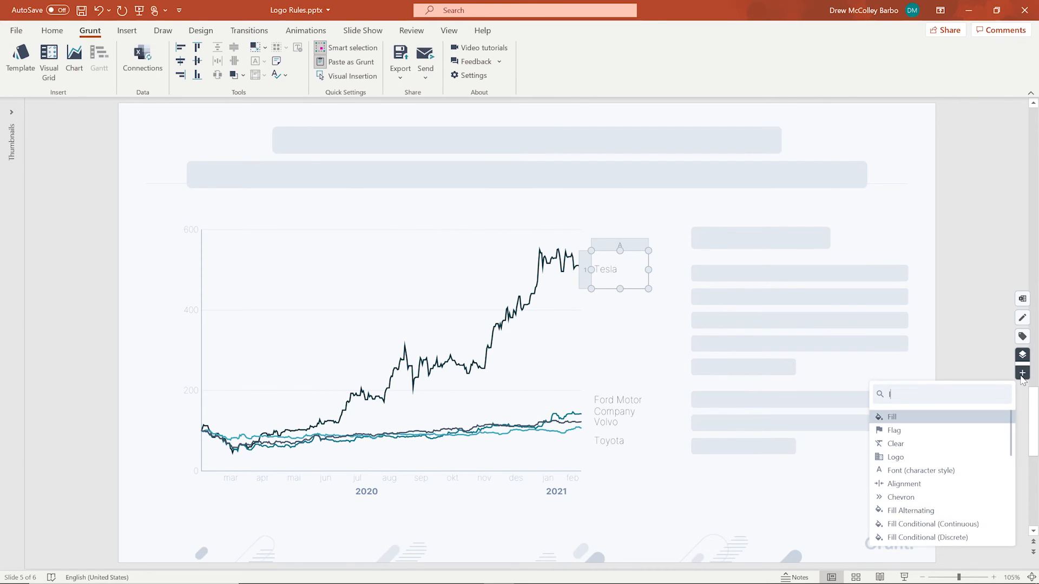
pyautogui.write('logo')
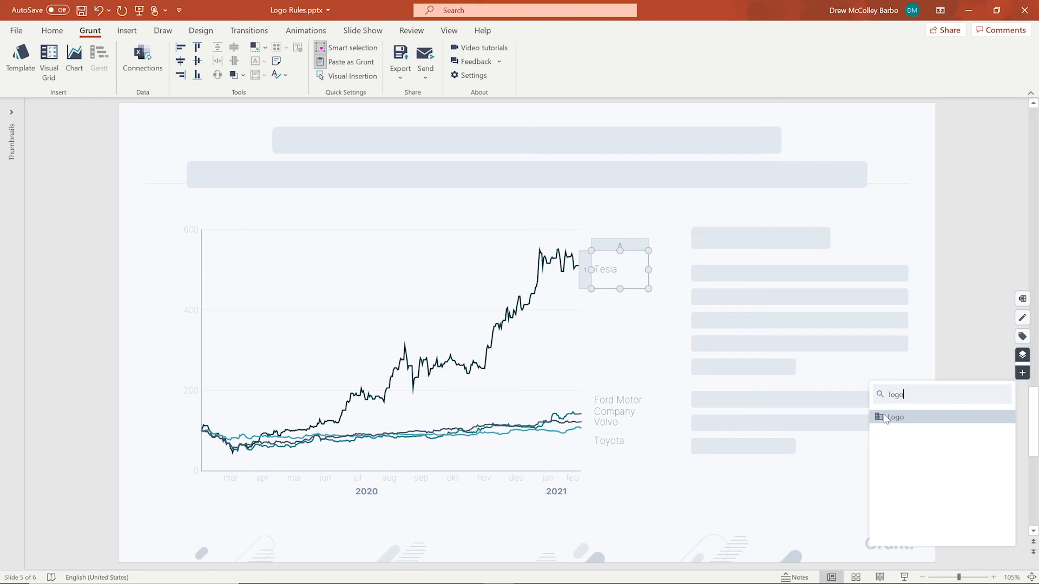
pyautogui.click(895, 417)
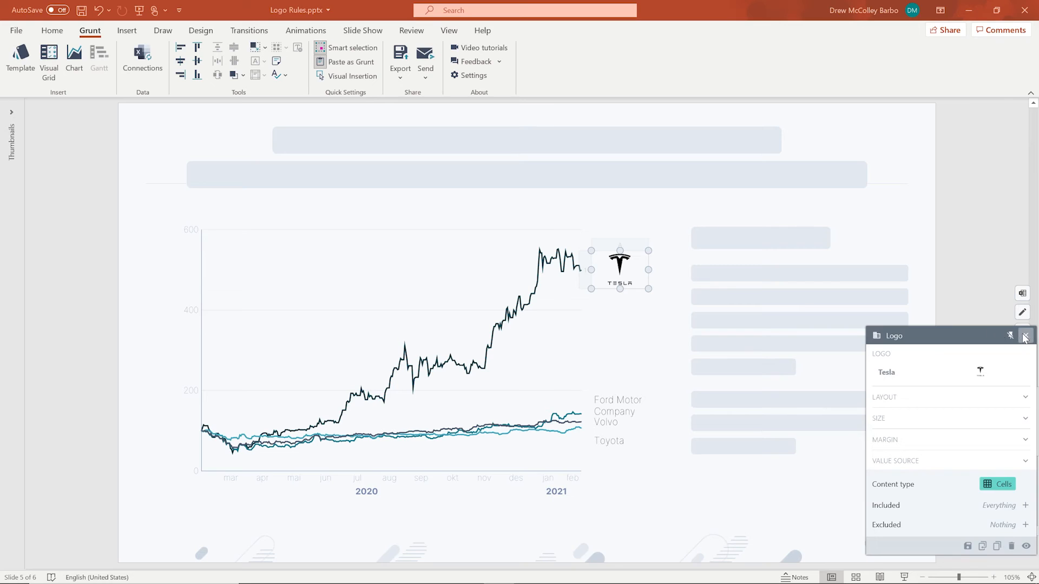
pyautogui.click(1025, 336)
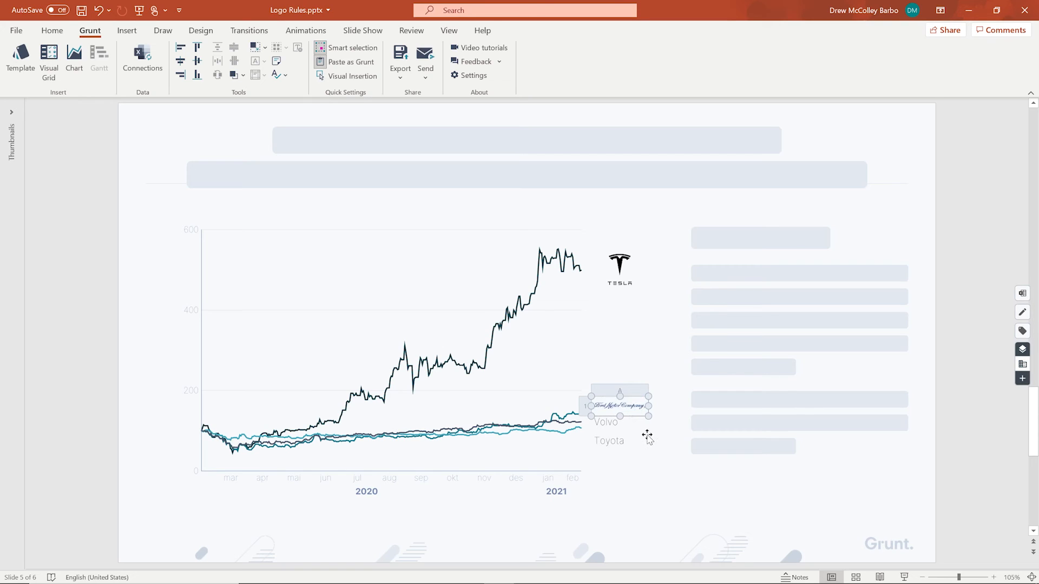
pyautogui.moveTo(639, 440)
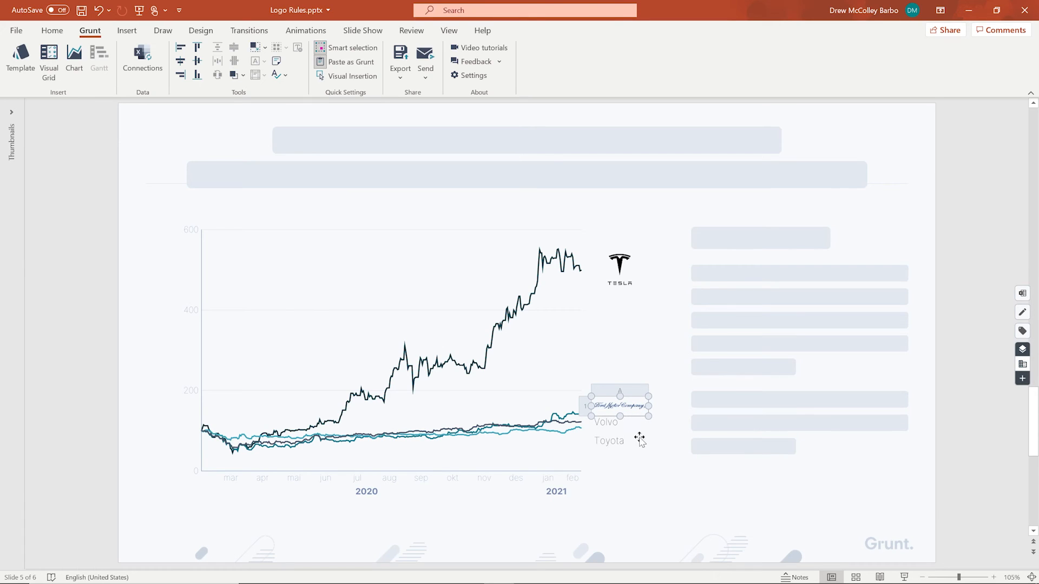
pyautogui.moveTo(634, 409)
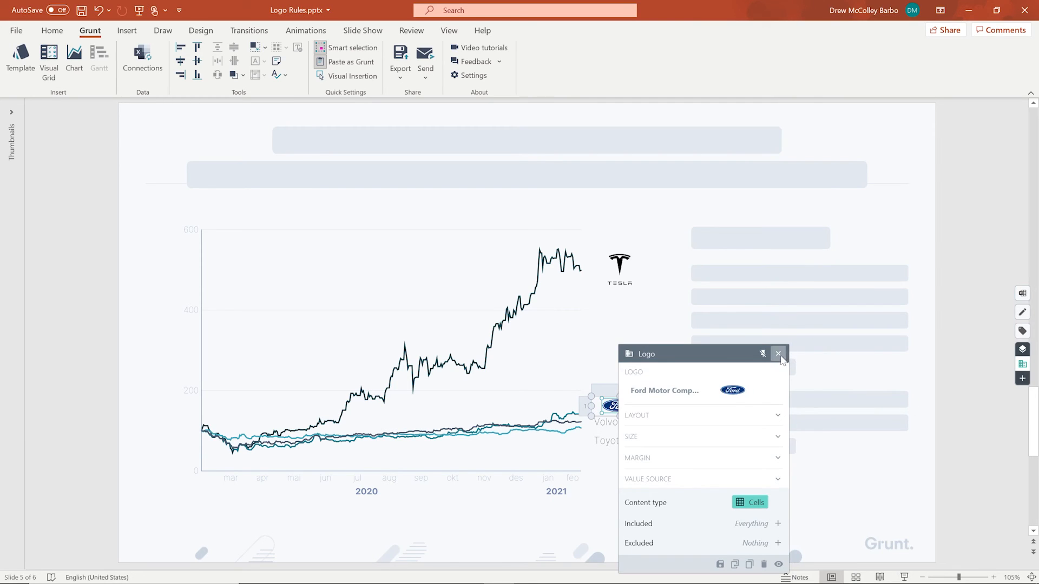
# Close the Logo pane once the blue oval Ford emblem is chosen
pyautogui.click(778, 353)
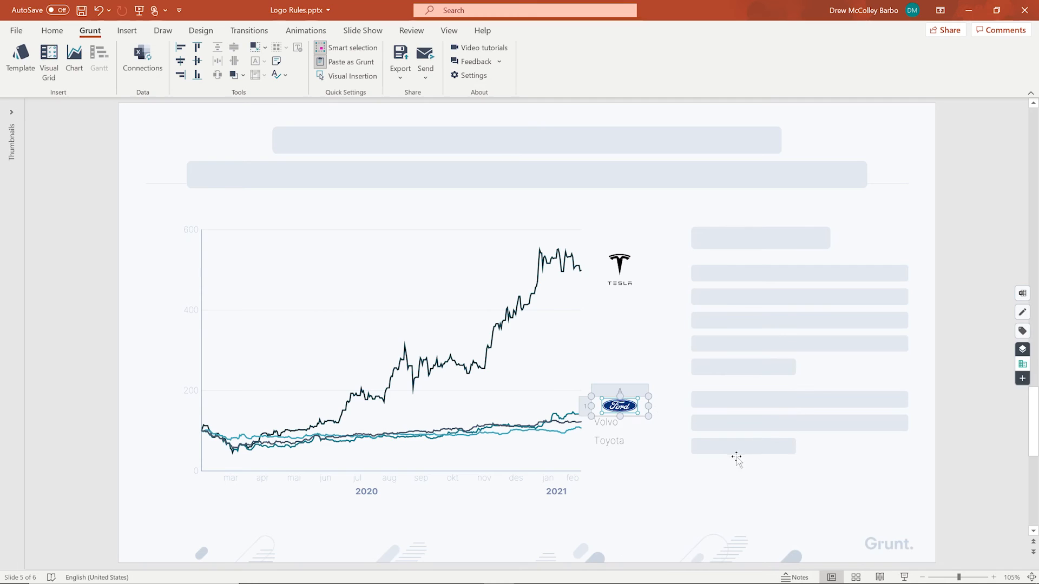
pyautogui.moveTo(643, 433)
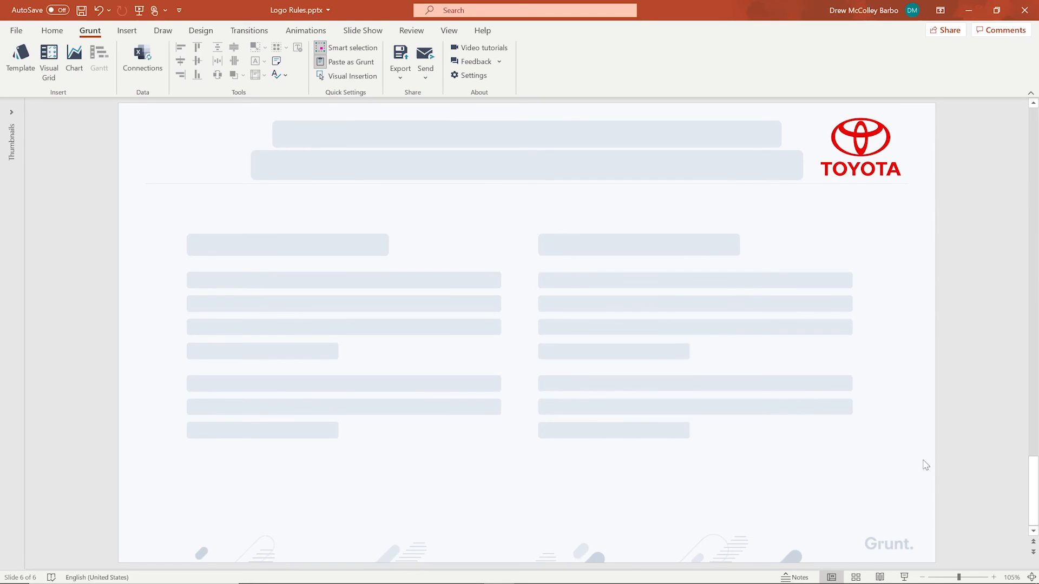
pyautogui.moveTo(30, 262)
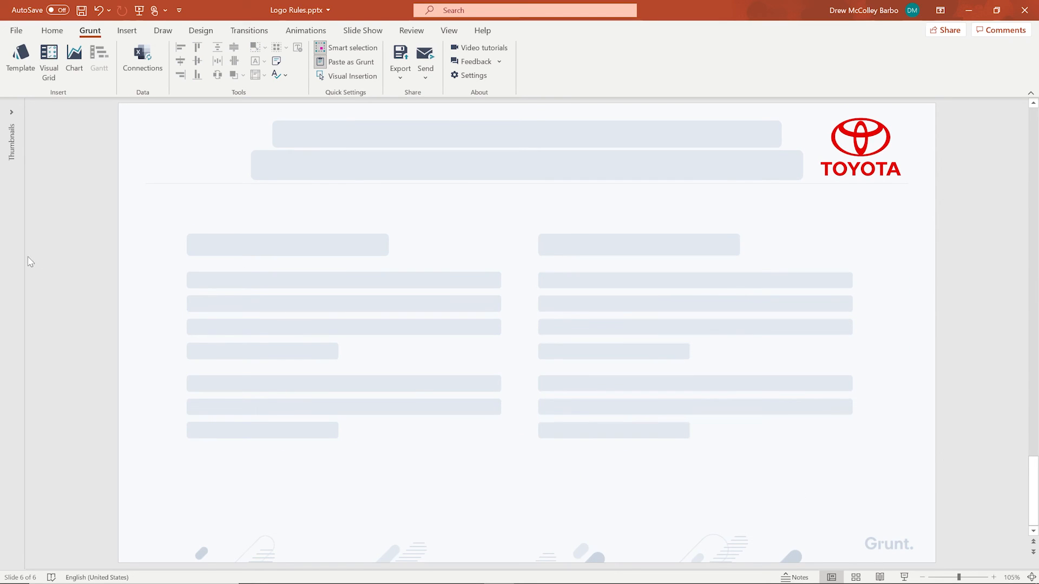
pyautogui.moveTo(24, 261)
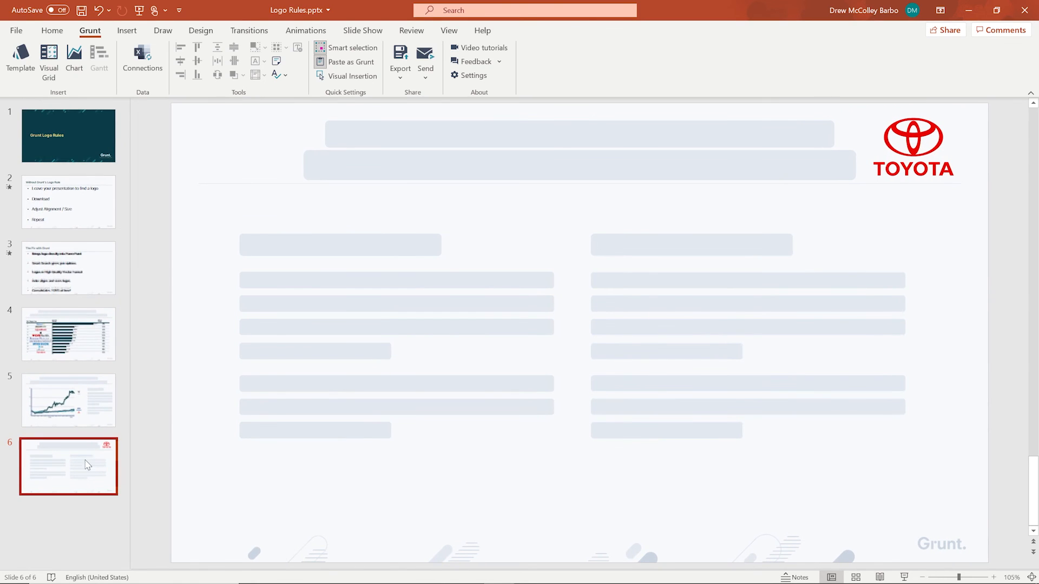
# Duplicate the Toyota slide as slide 7 and start renaming its logo to Audi
pyautogui.rightClick(68, 466)
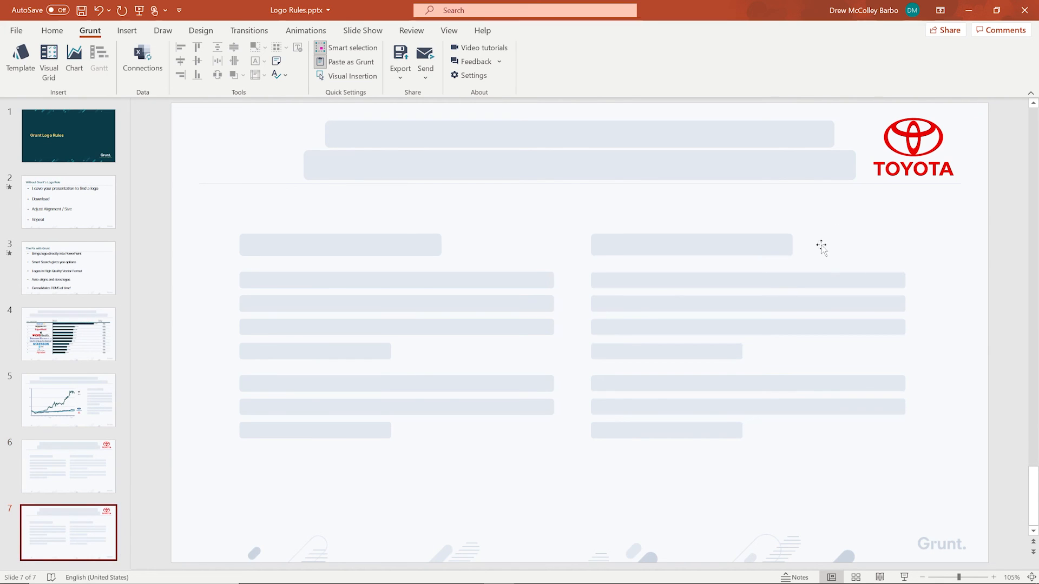
pyautogui.moveTo(908, 151)
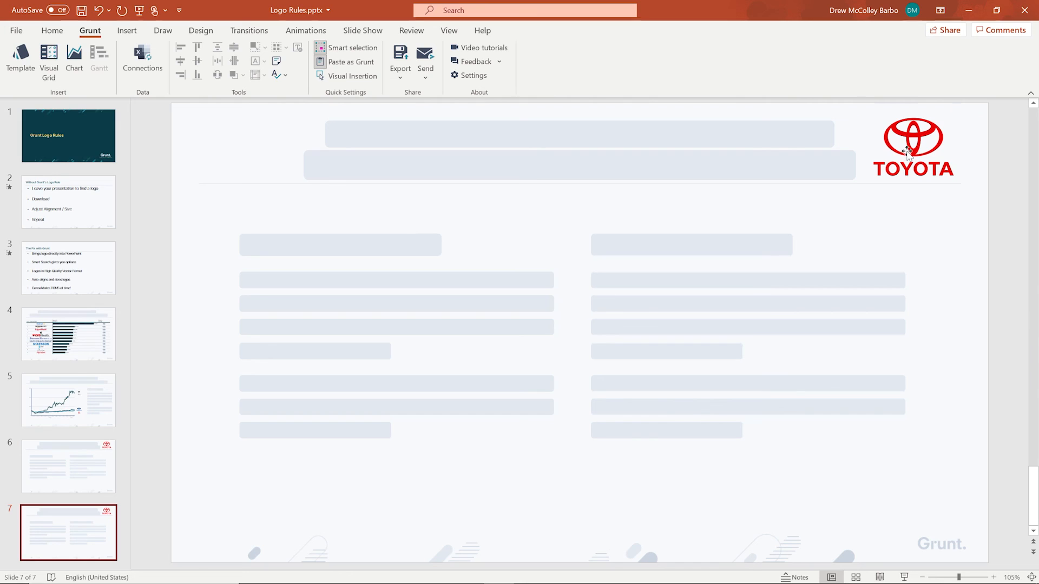
pyautogui.click(913, 146)
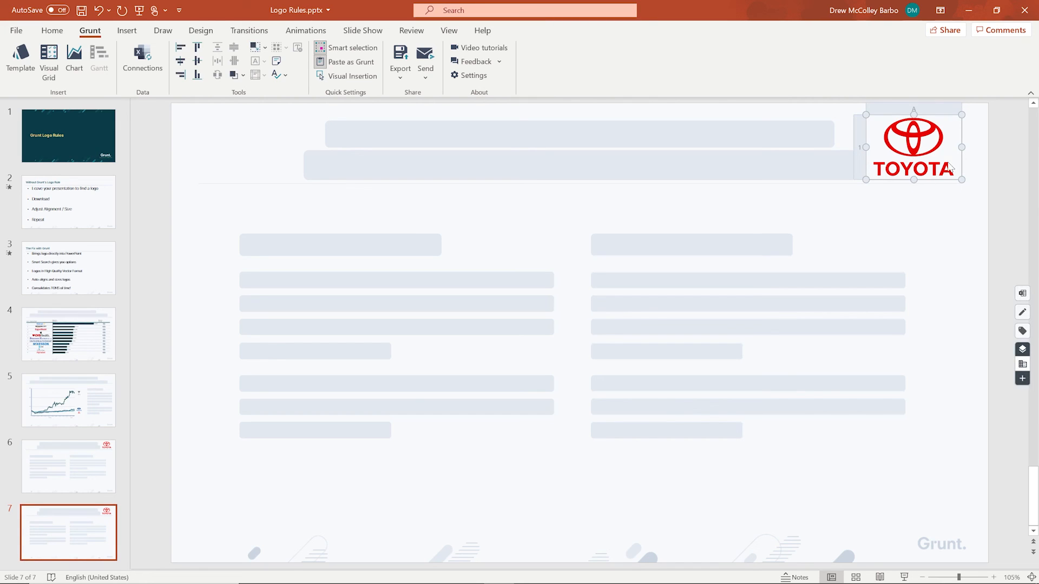
pyautogui.click(912, 150)
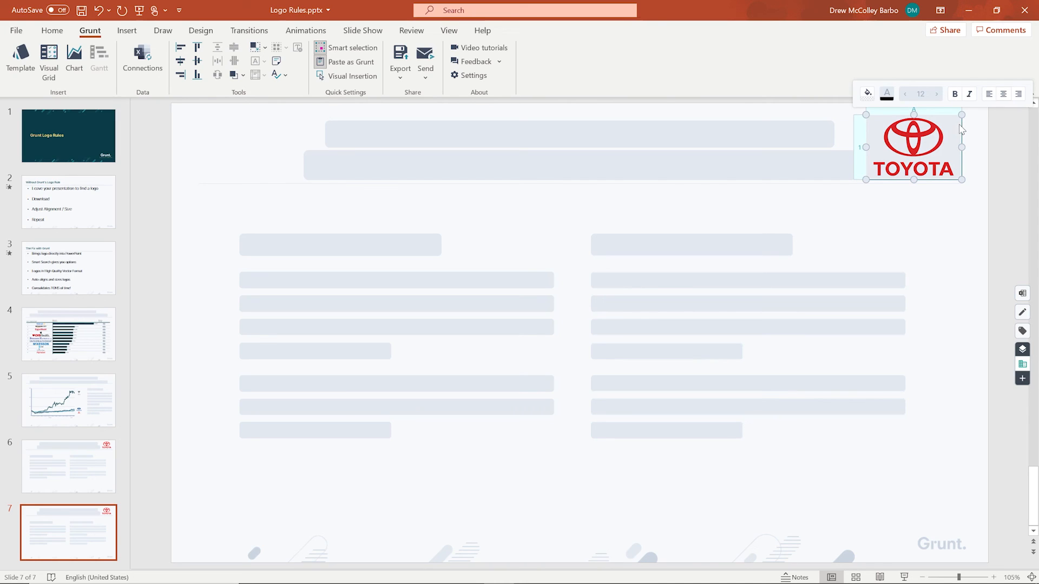
pyautogui.moveTo(955, 137)
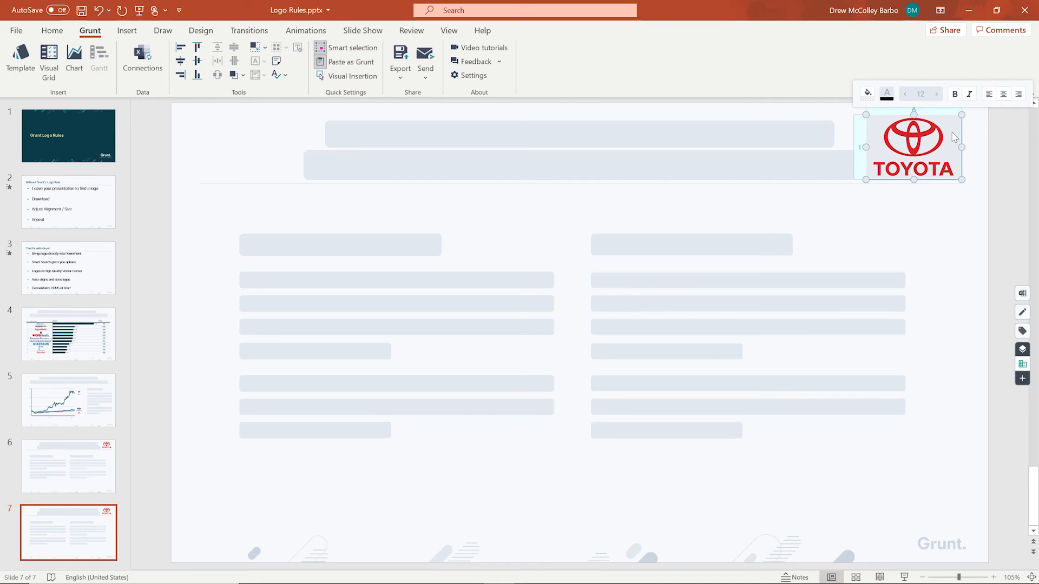
pyautogui.write('Audi')
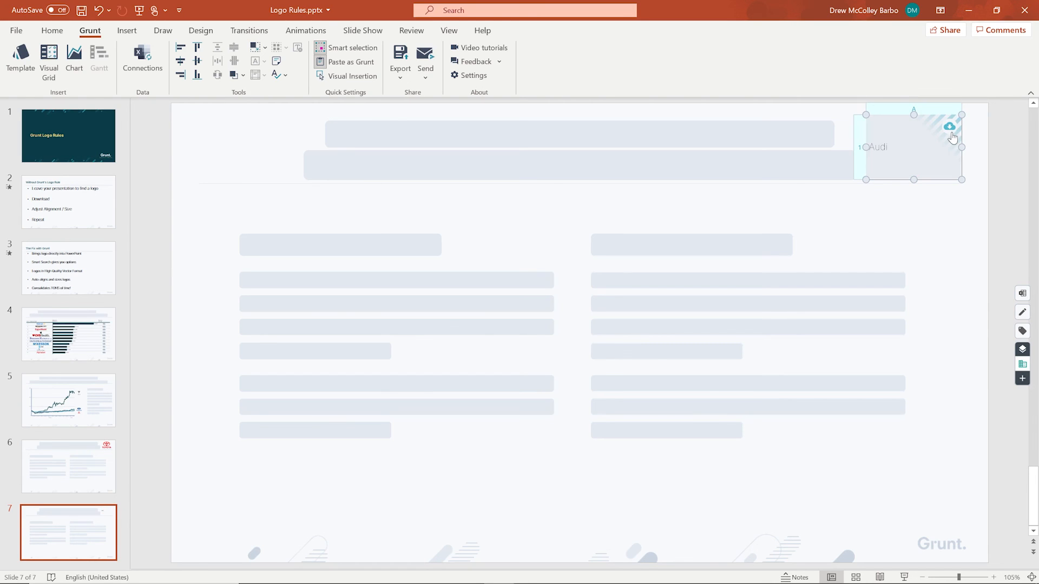
# Fetch the Audi logo on slide 7, deselect it, and open Grunt's Feedback form
pyautogui.click(950, 127)
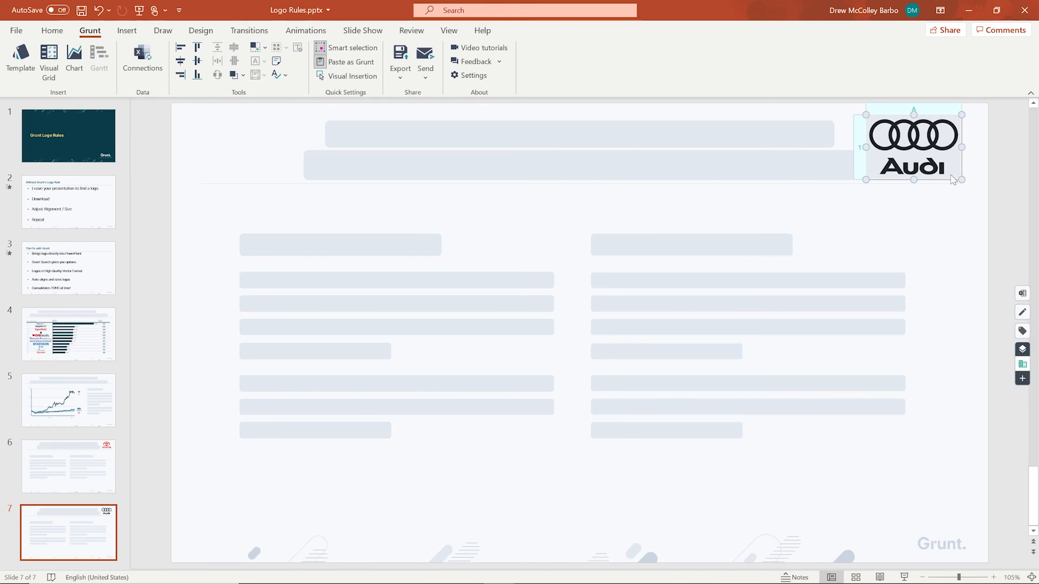
pyautogui.click(927, 244)
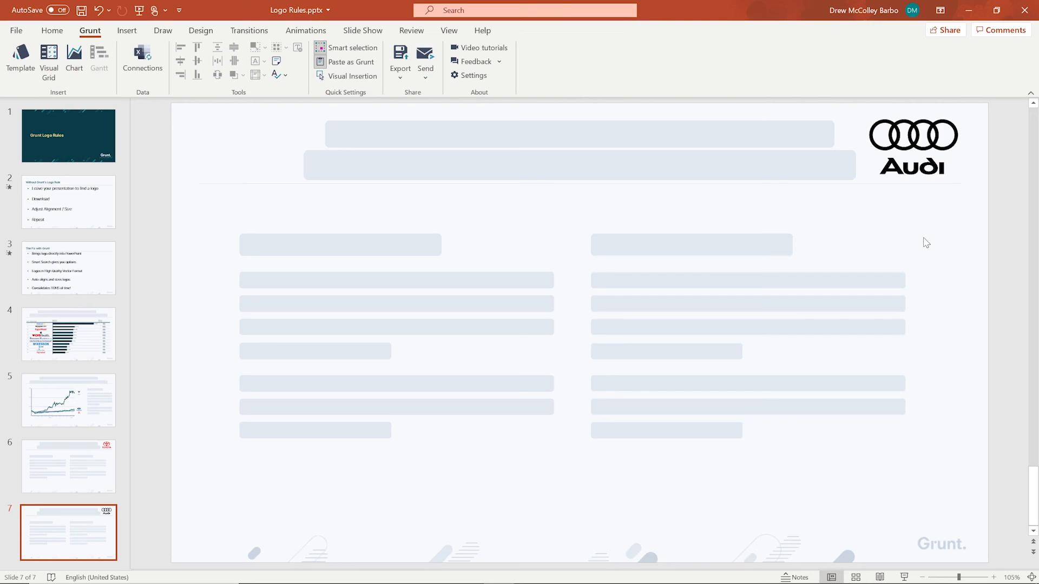
pyautogui.moveTo(476, 62)
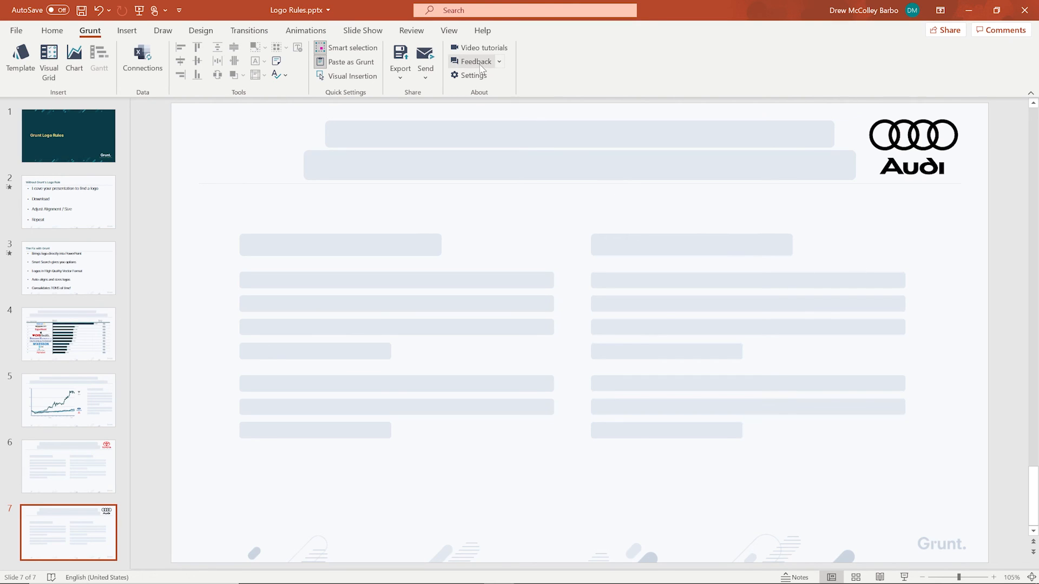
pyautogui.click(476, 62)
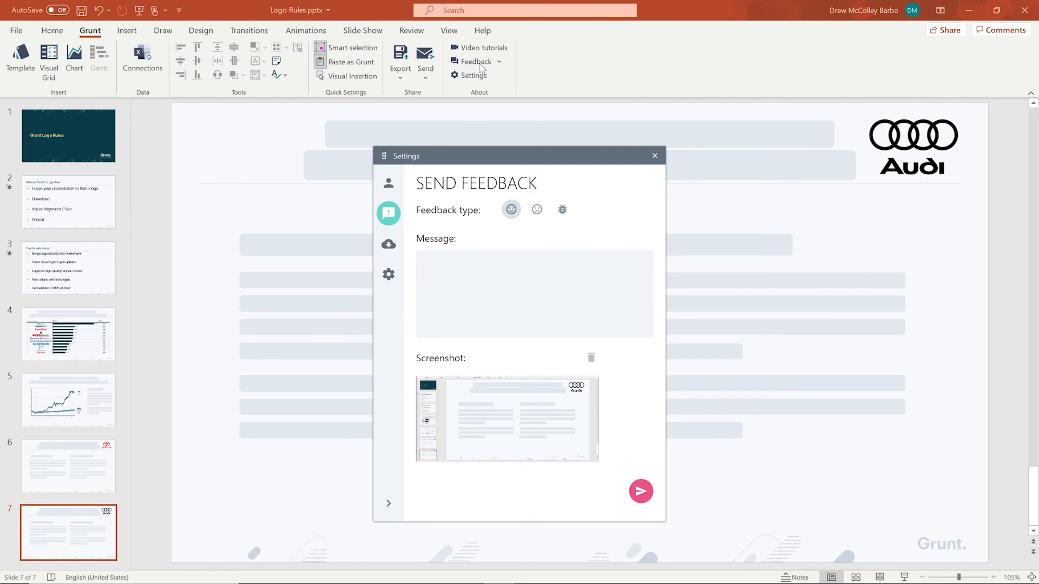